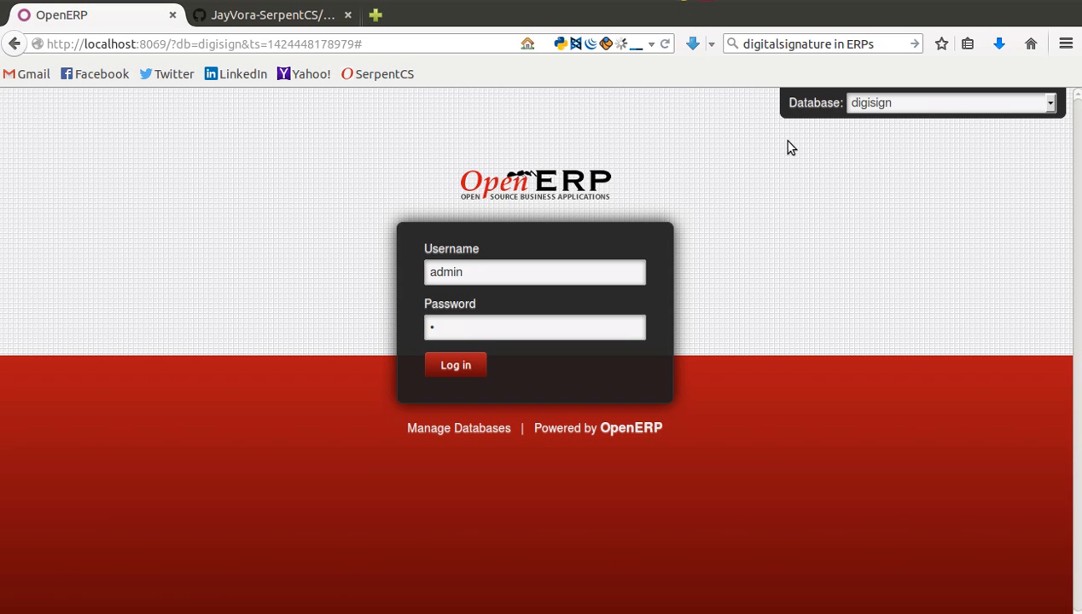
{"action": "mouse_move", "coordinate": [806, 88]}
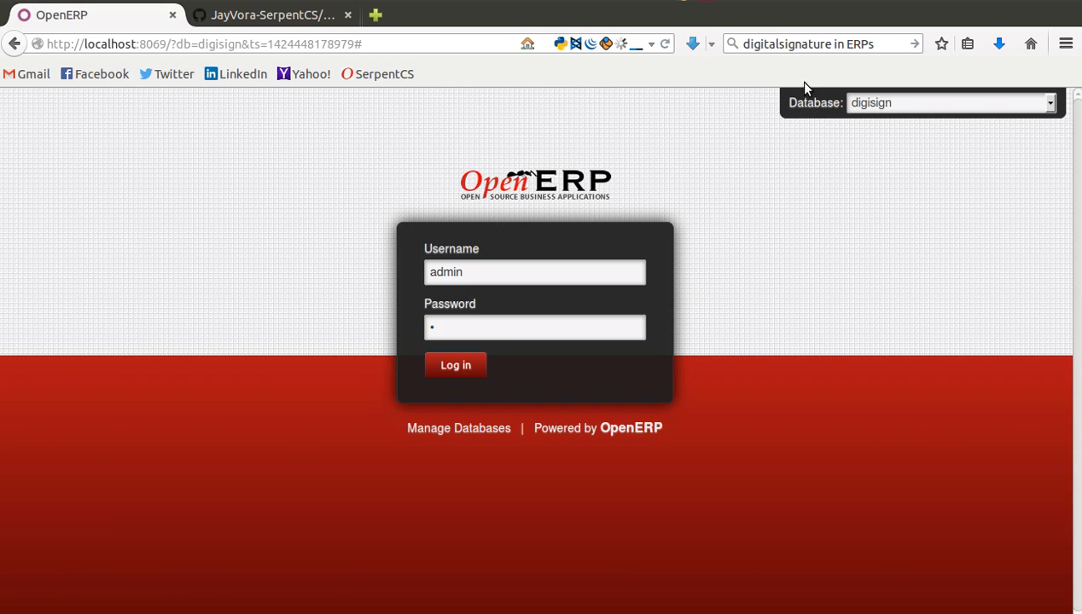
Step: Check the signature module's repository page, then log in and open the Settings Users list
{"action": "left_click", "coordinate": [273, 15]}
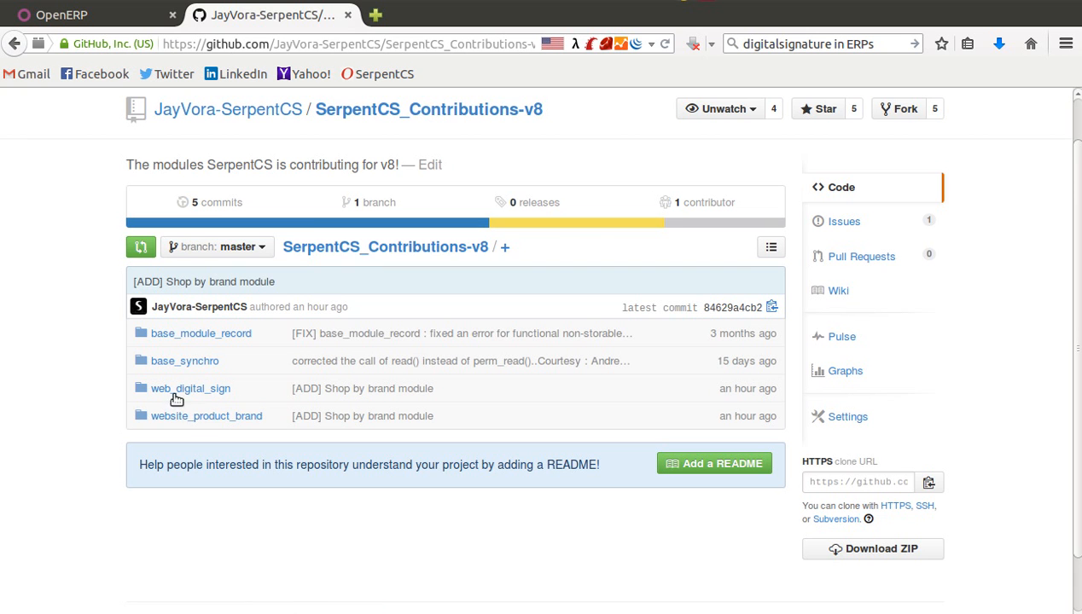
{"action": "mouse_move", "coordinate": [492, 256]}
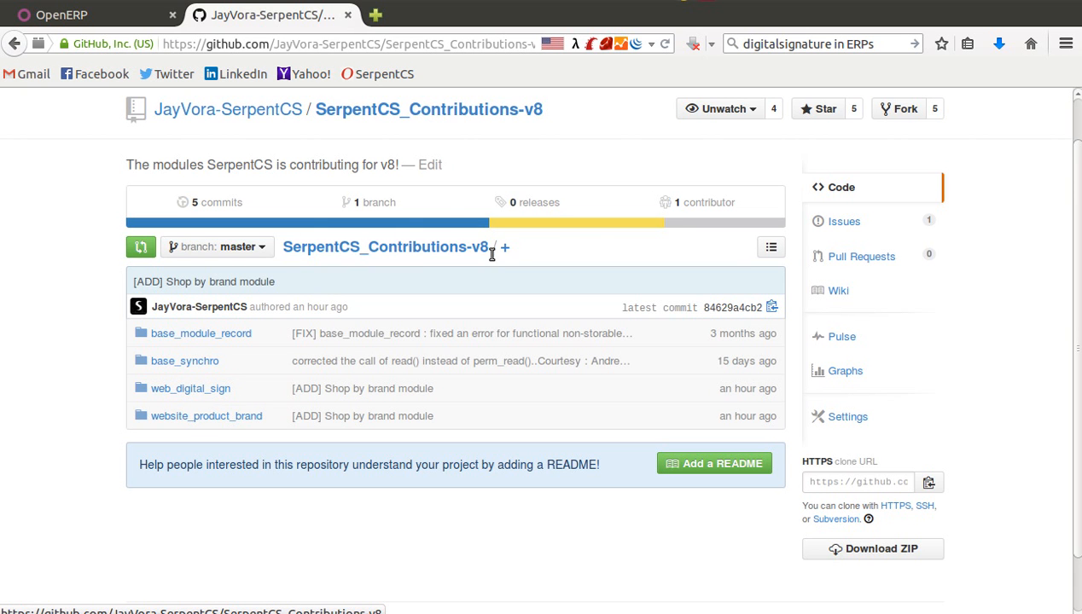
{"action": "left_click", "coordinate": [72, 15]}
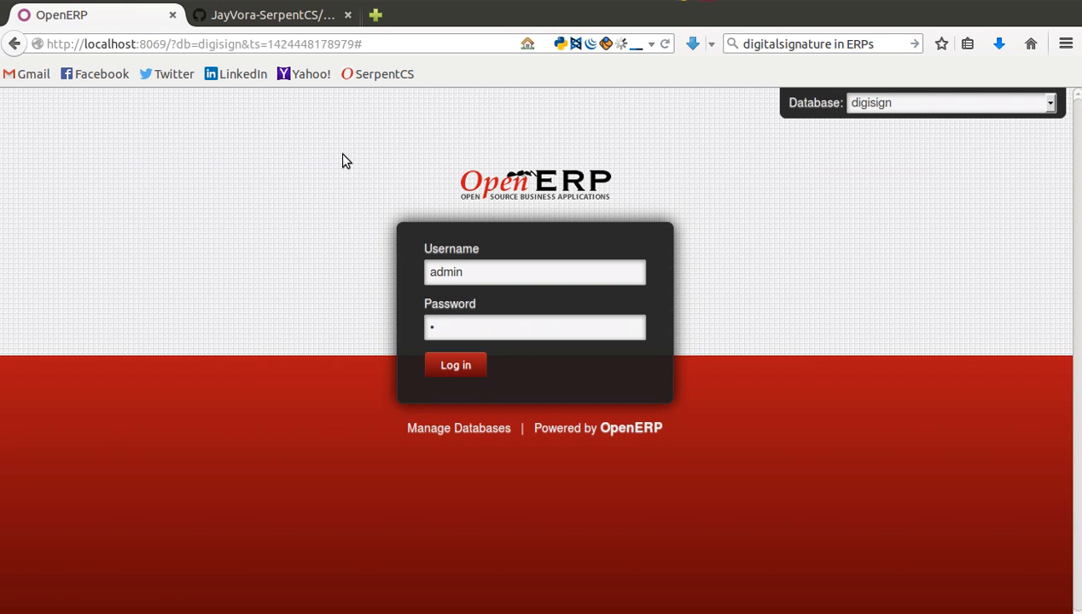
{"action": "left_click", "coordinate": [456, 365]}
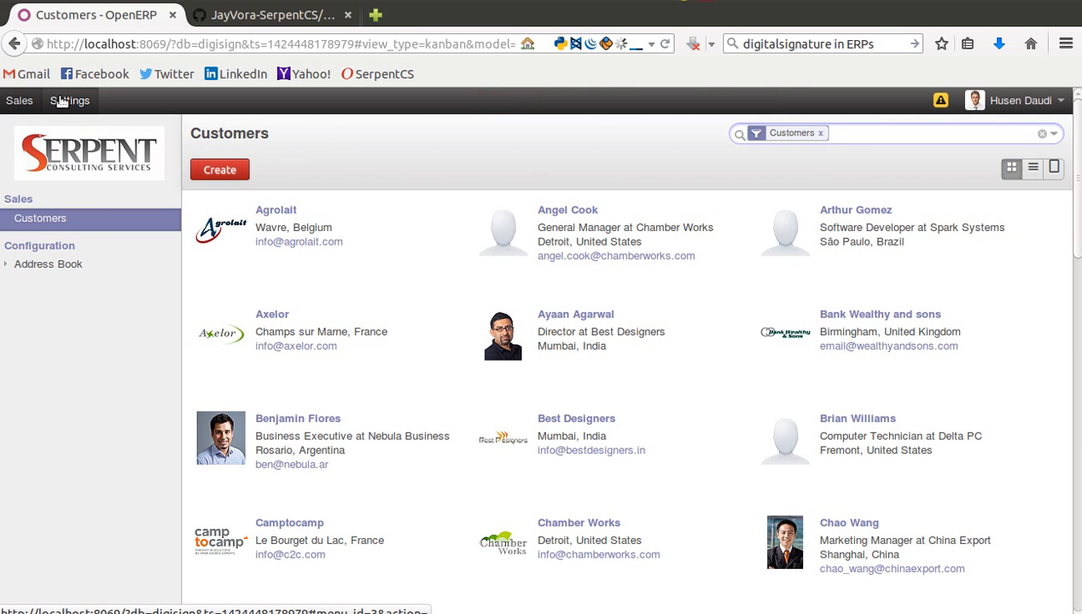
{"action": "left_click", "coordinate": [69, 101]}
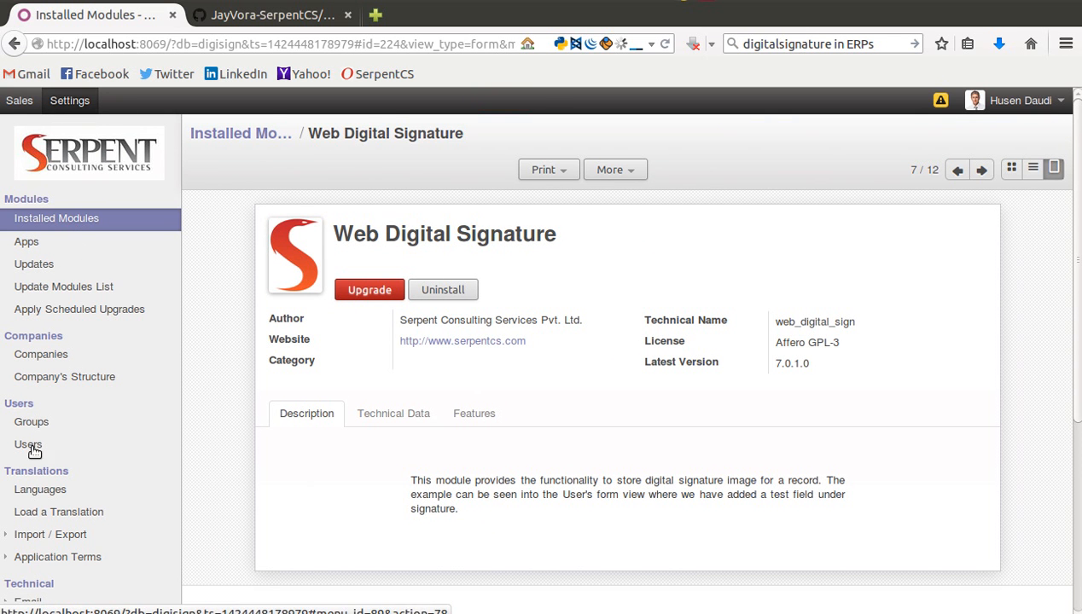
{"action": "left_click", "coordinate": [27, 443]}
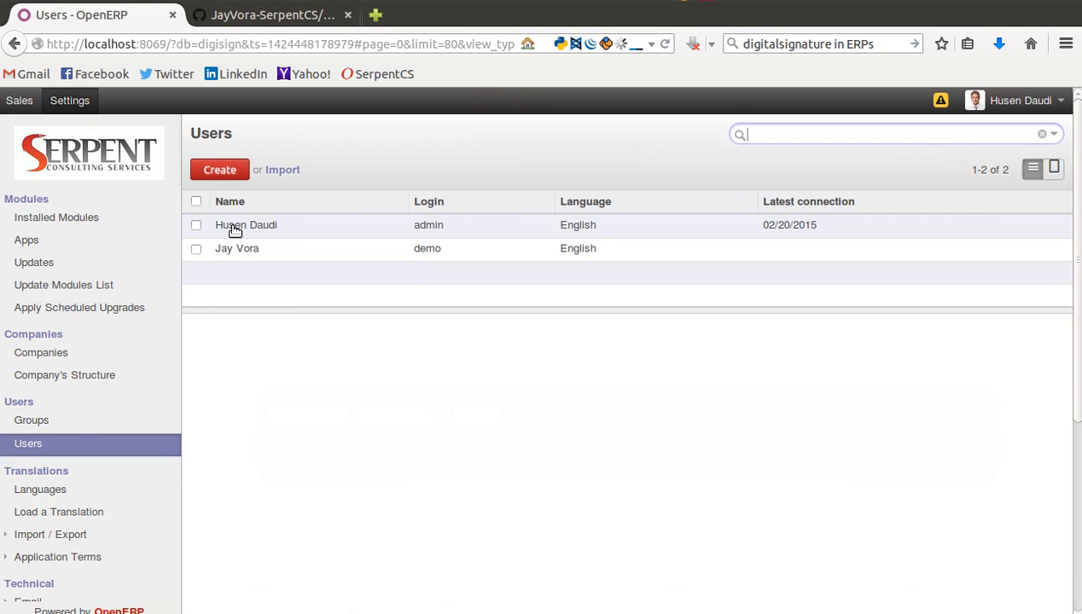
{"action": "left_click", "coordinate": [247, 227]}
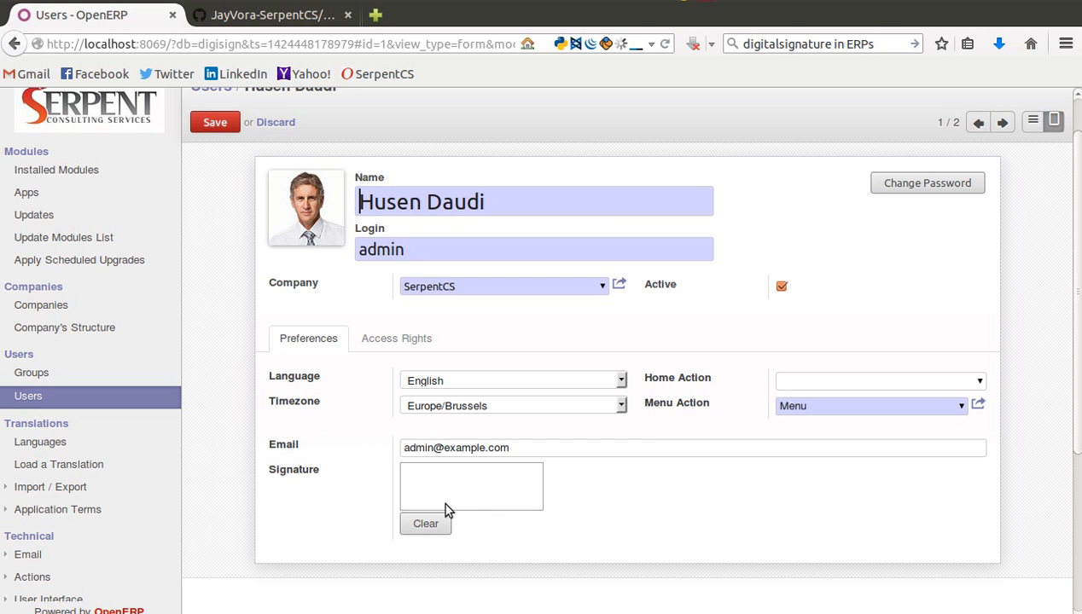
{"action": "mouse_move", "coordinate": [611, 473]}
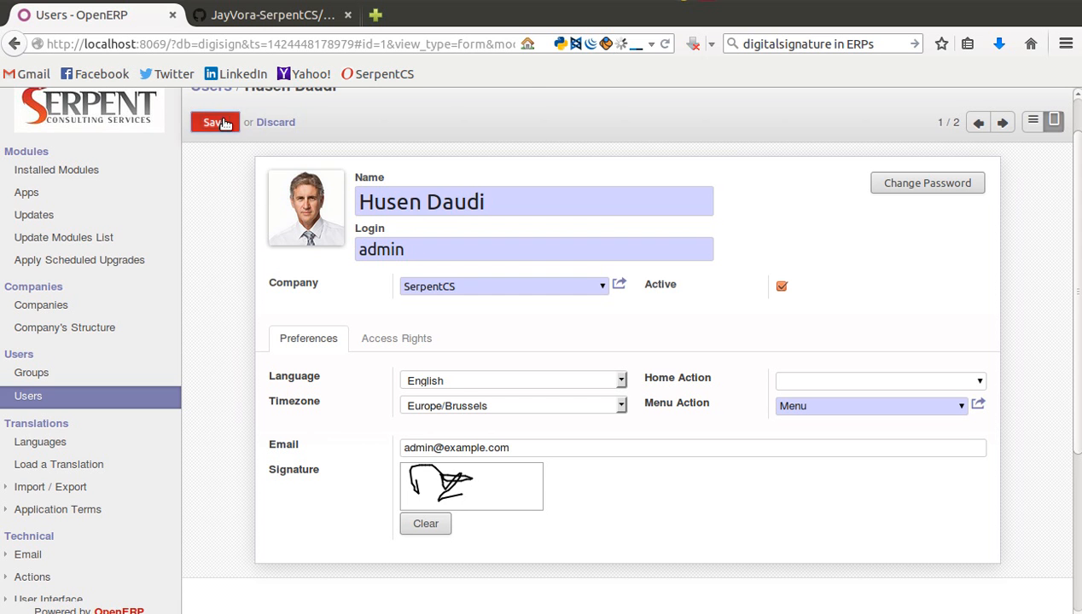
{"action": "left_click", "coordinate": [213, 122]}
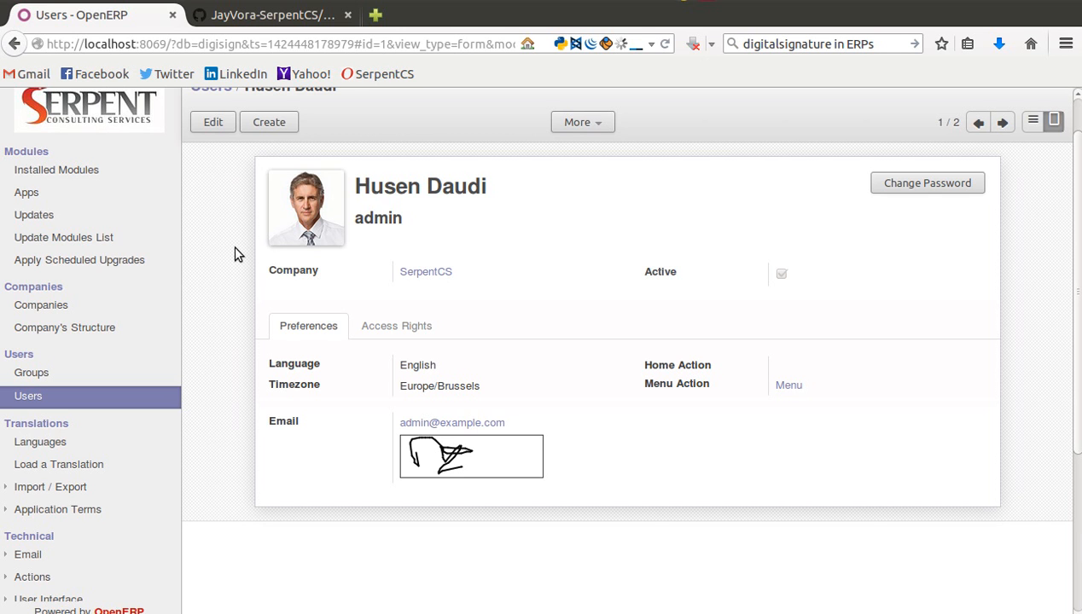
{"action": "mouse_move", "coordinate": [248, 185]}
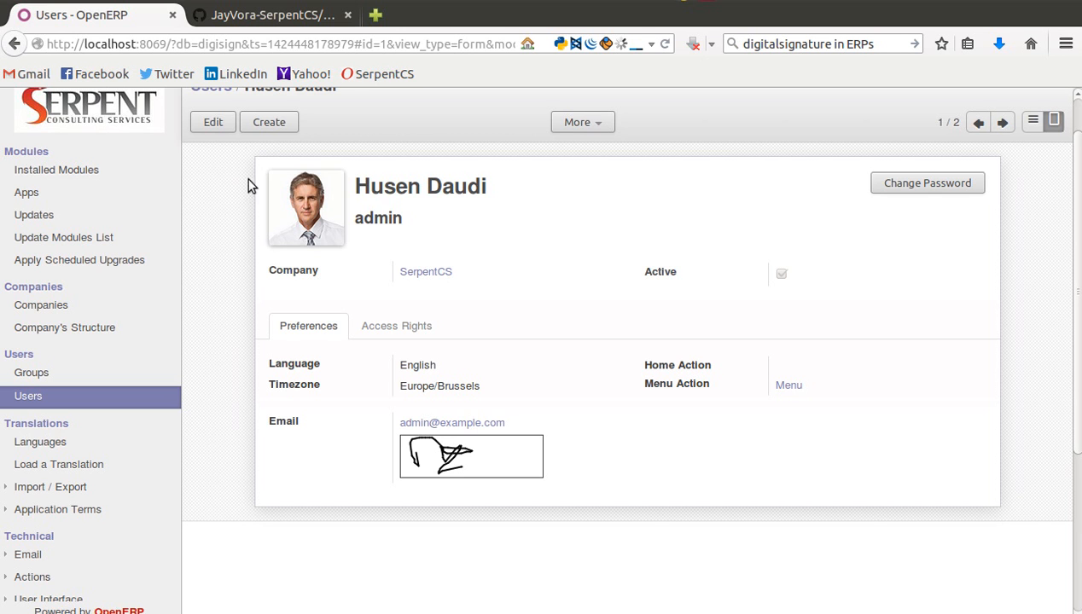
{"action": "left_click", "coordinate": [212, 122]}
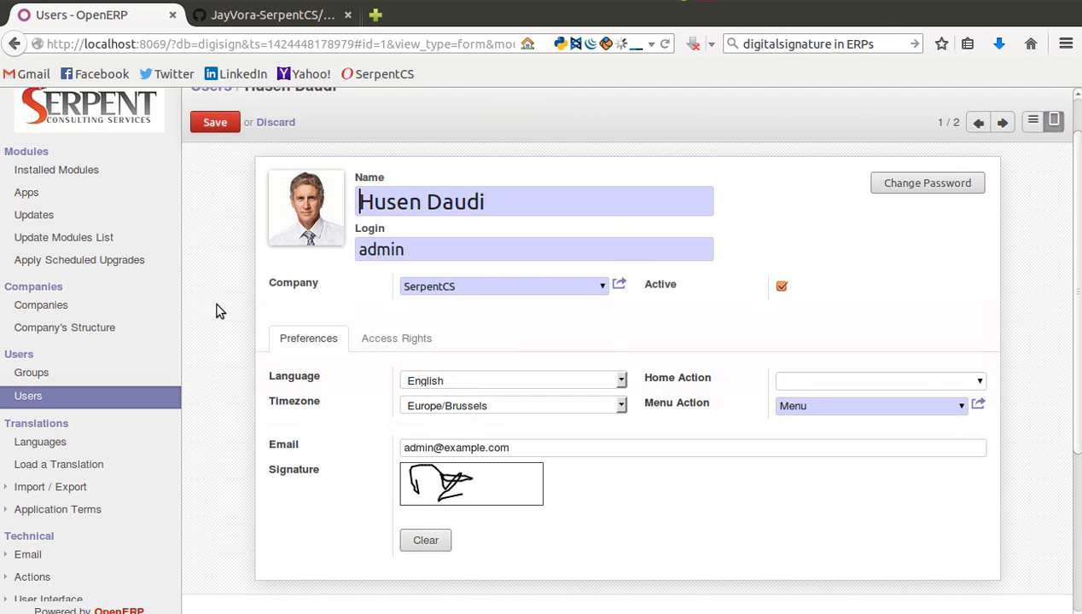
{"action": "mouse_move", "coordinate": [1004, 123]}
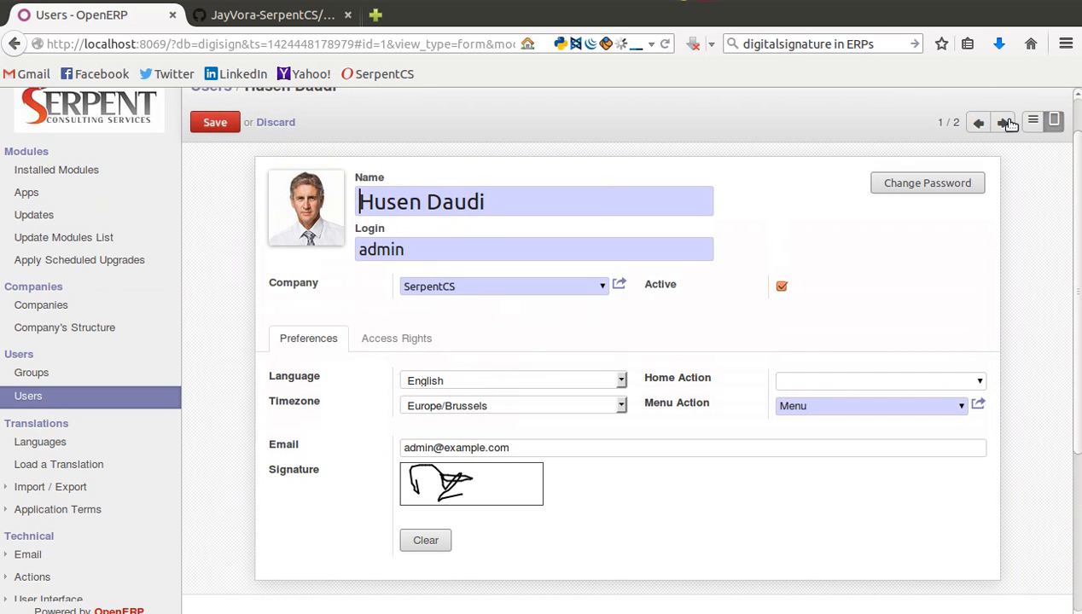
{"action": "left_click", "coordinate": [1003, 123]}
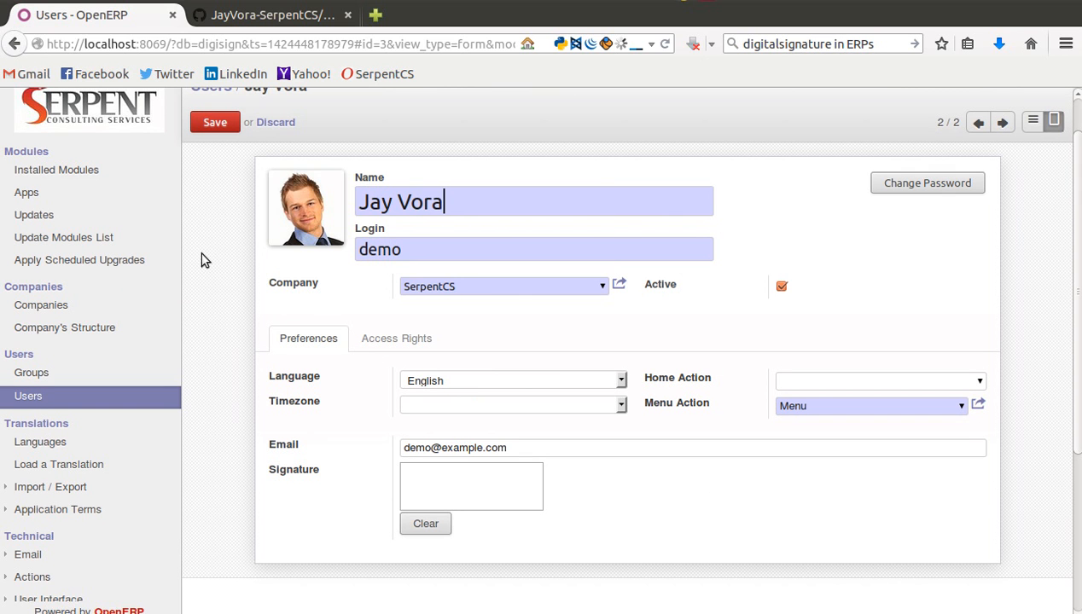
{"action": "mouse_move", "coordinate": [527, 438]}
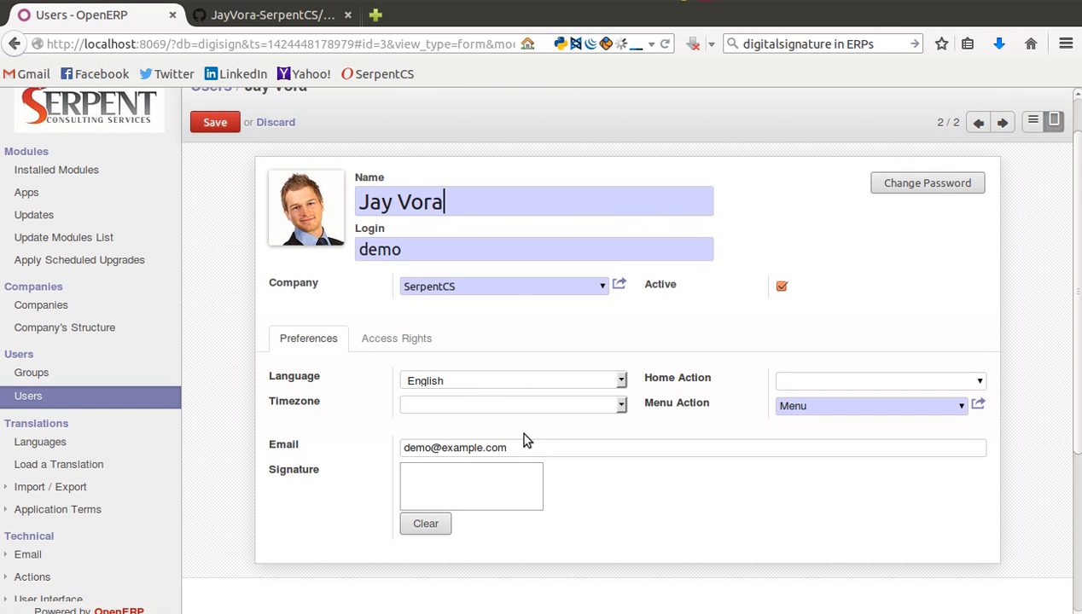
{"action": "mouse_move", "coordinate": [422, 490]}
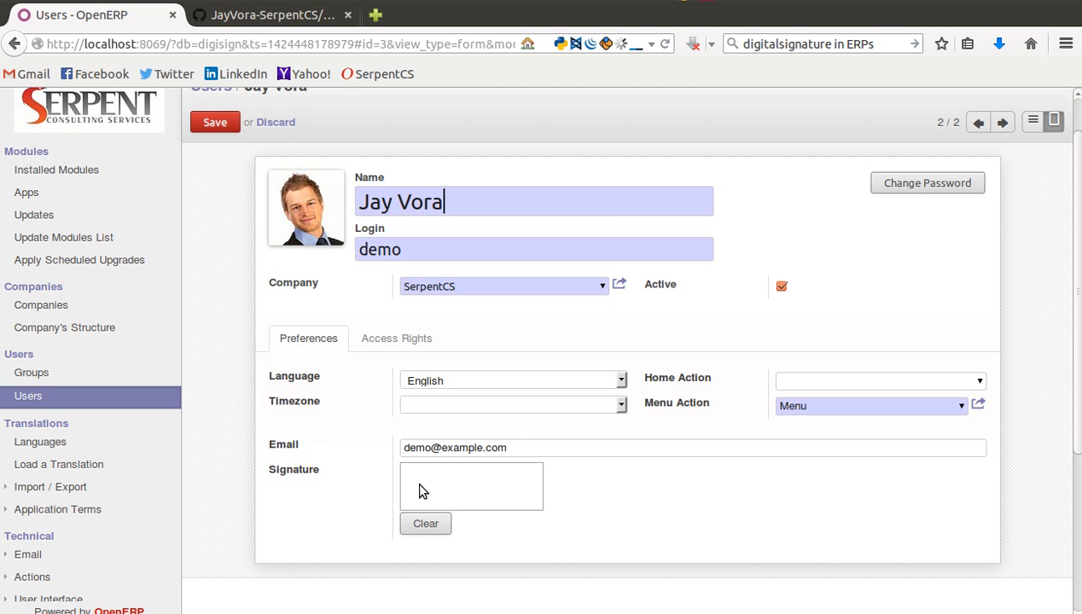
{"action": "left_click_drag", "start_coordinate": [419, 482], "coordinate": [503, 499]}
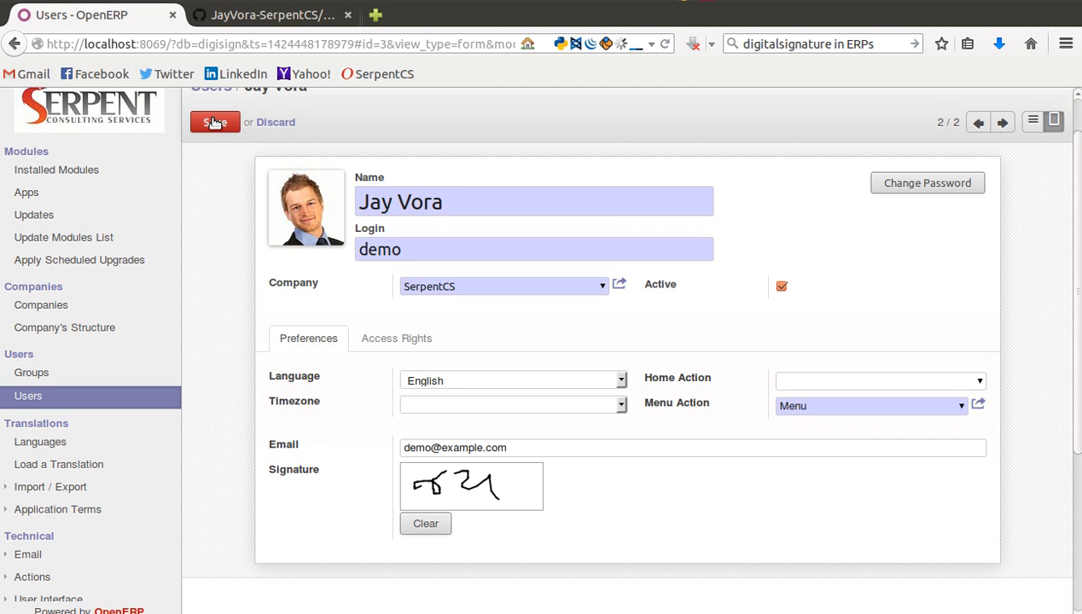
{"action": "left_click", "coordinate": [214, 122]}
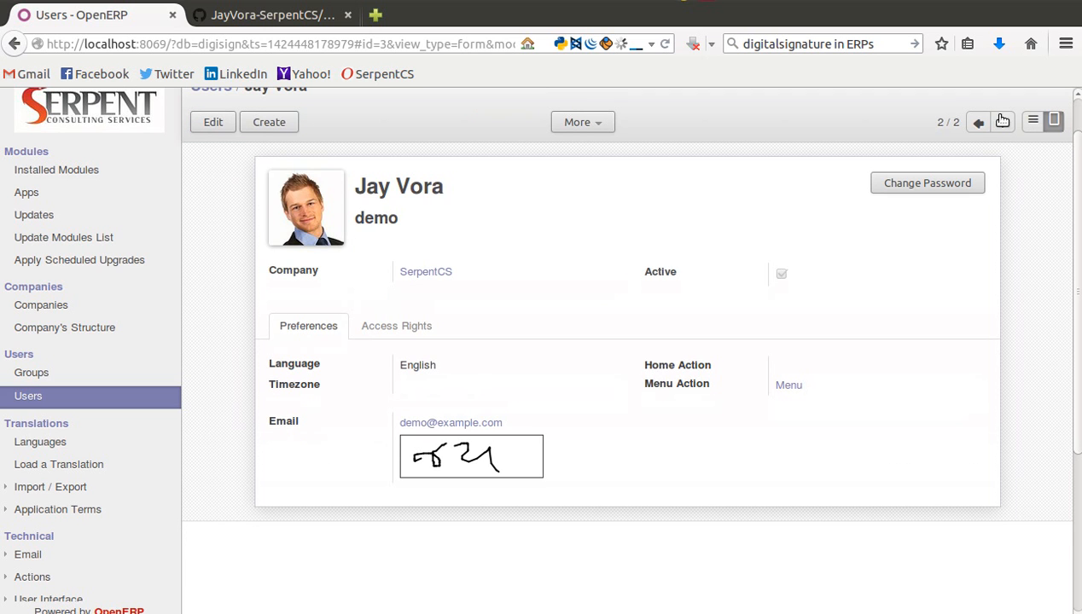
{"action": "left_click", "coordinate": [979, 122]}
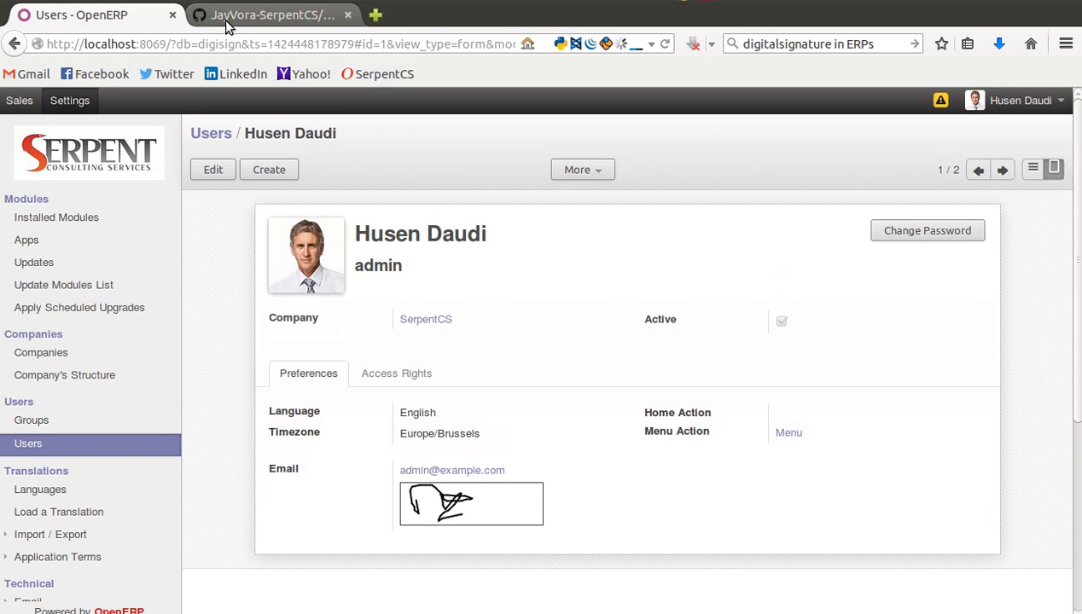
{"action": "left_click", "coordinate": [256, 15]}
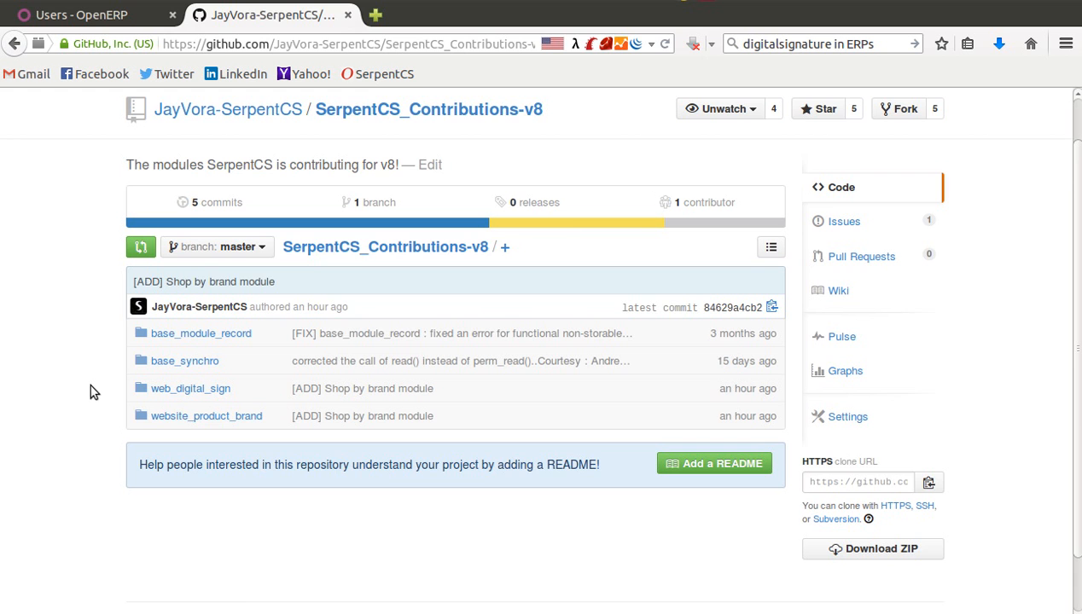
{"action": "left_click", "coordinate": [77, 15]}
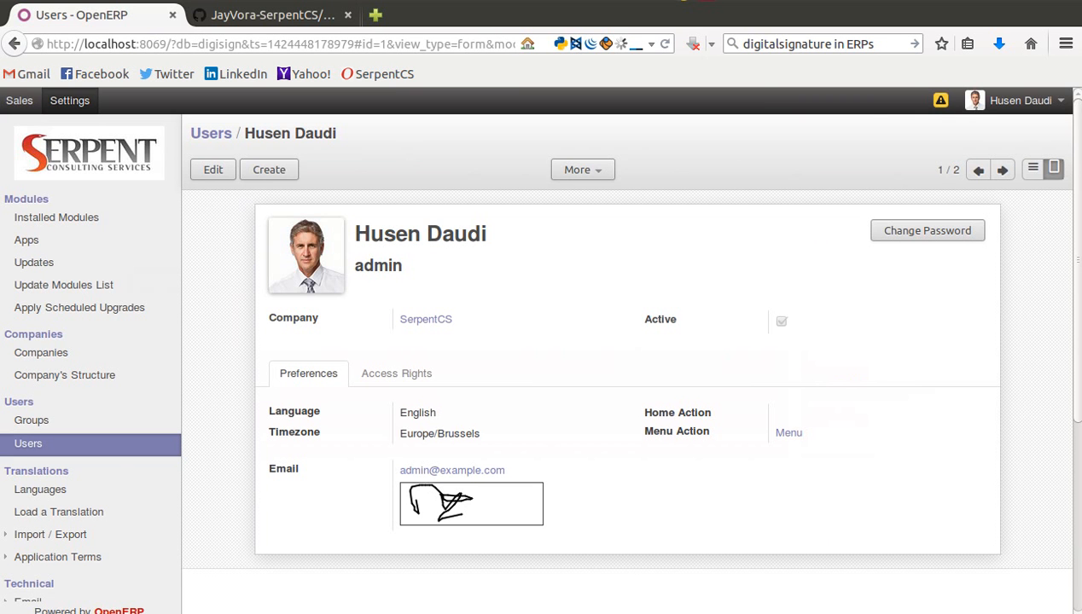